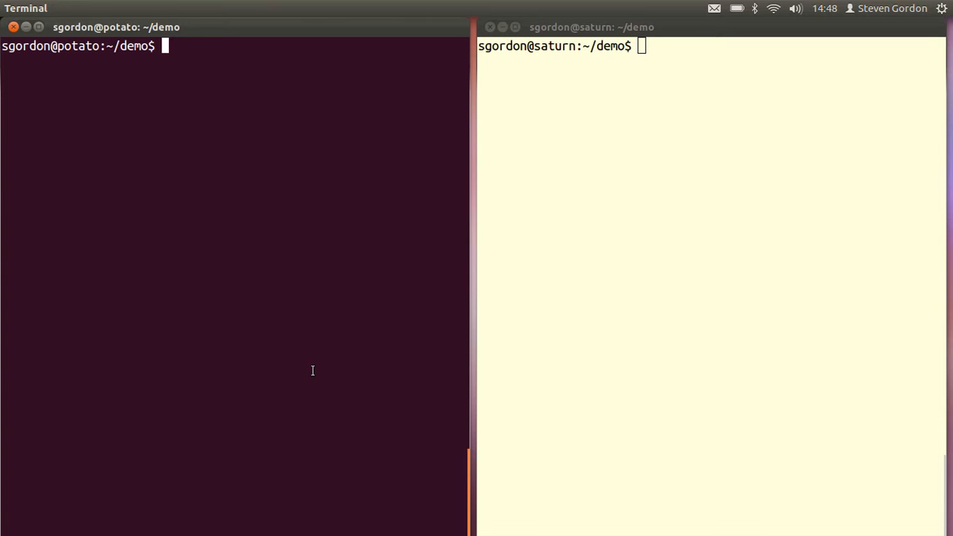
mouse_move(266, 250)
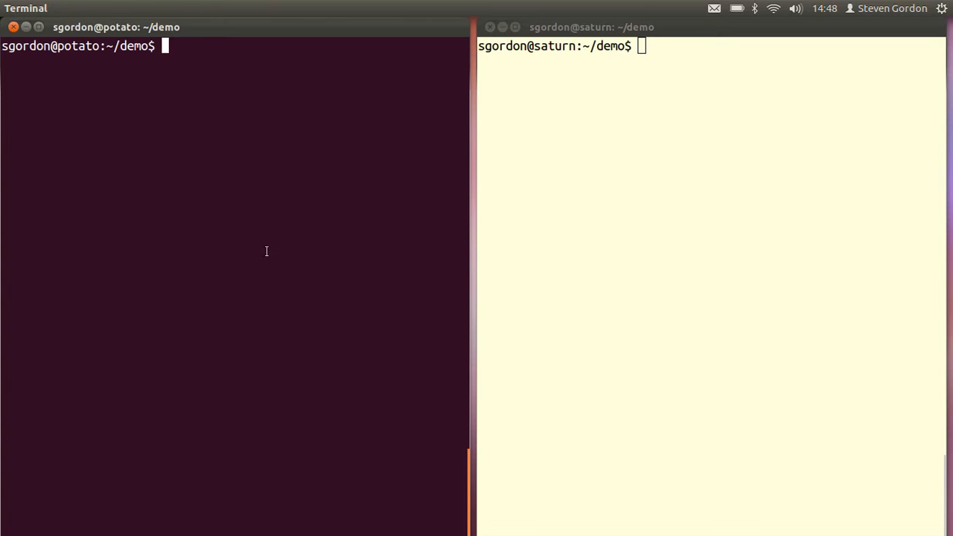
mouse_move(583, 200)
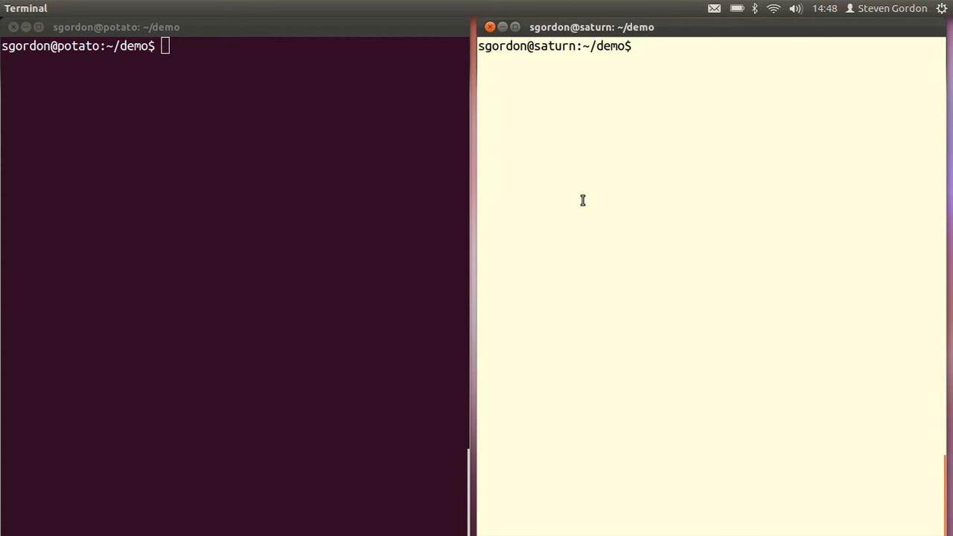
- Start an iperf TCP server (iperf -s) on saturn, listening on port 5001
text(iperf)
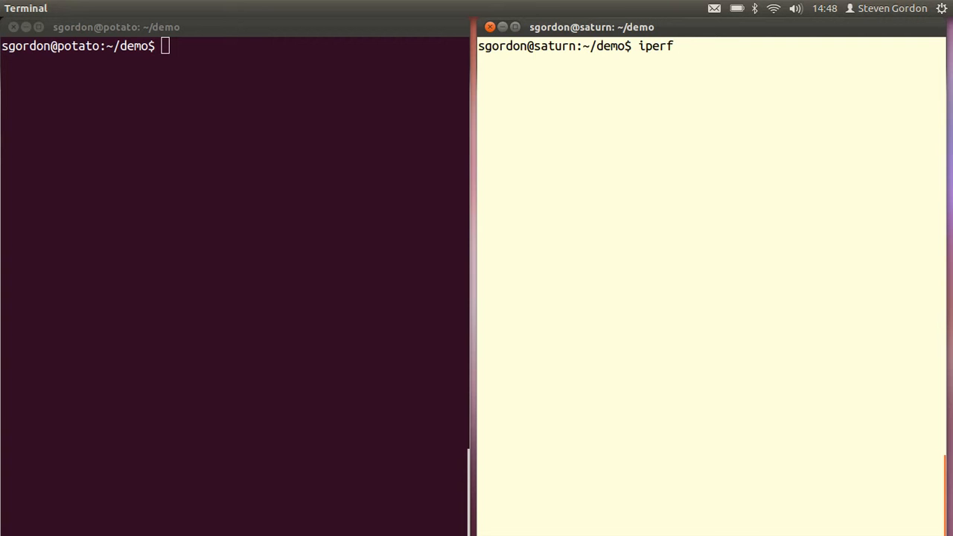
text(-s)
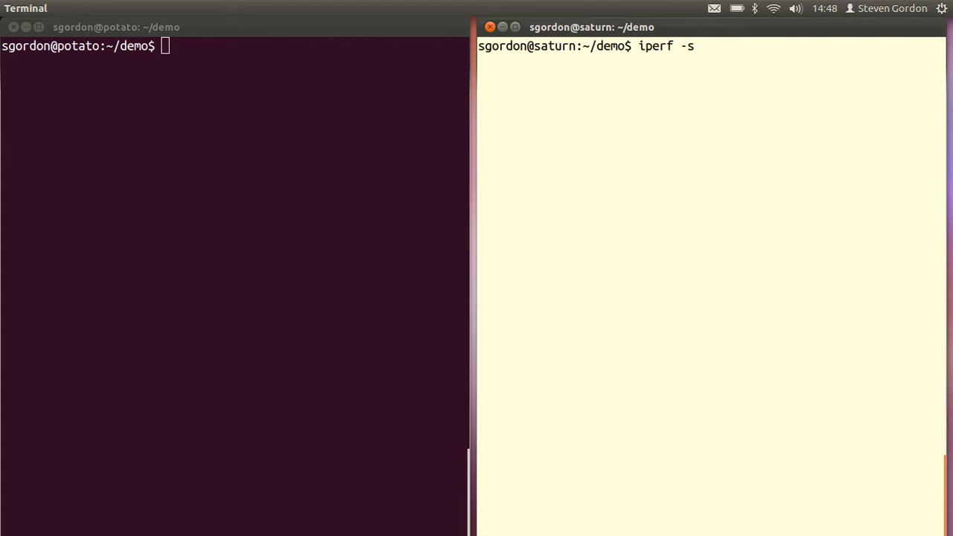
key(Return)
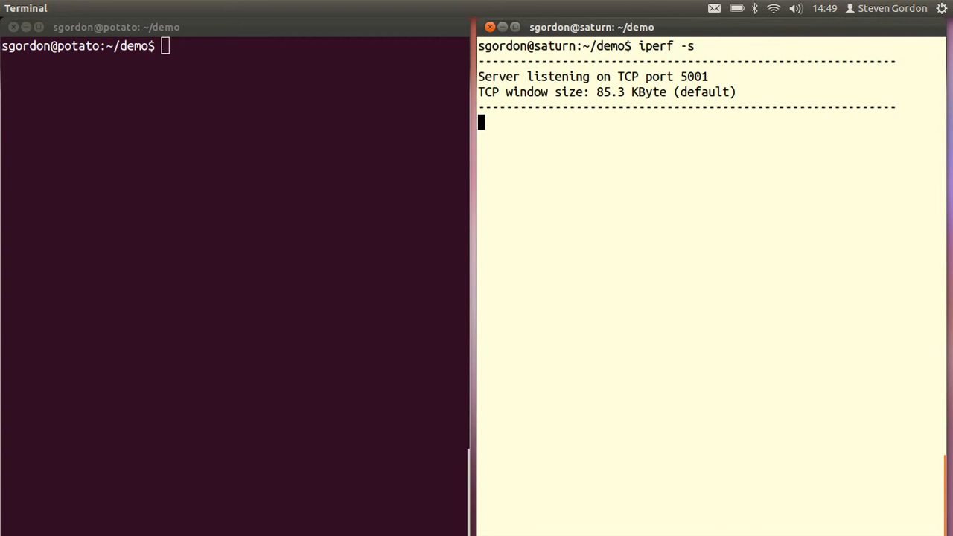
mouse_move(267, 125)
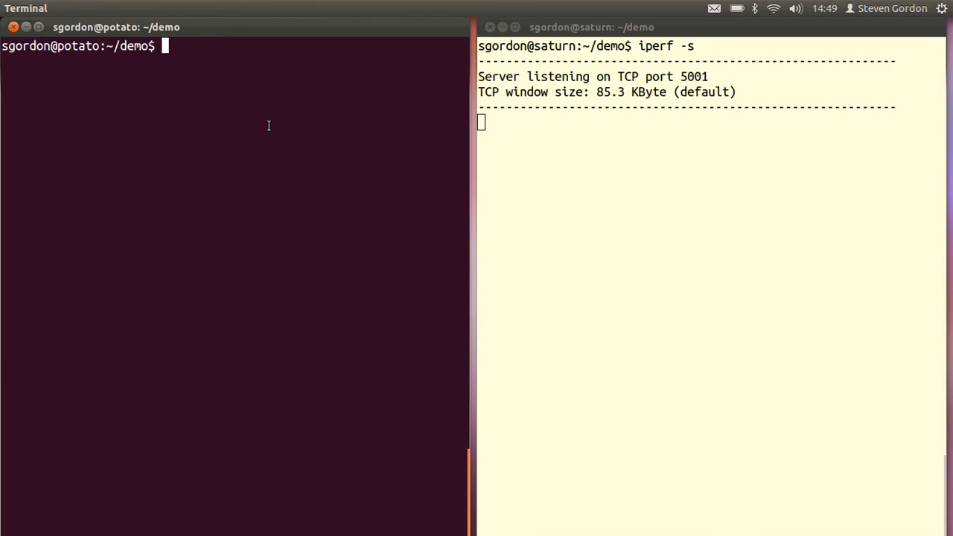
- Enter the client command iperf -c 192.168.1.14 on potato without running it
text(iperf -)
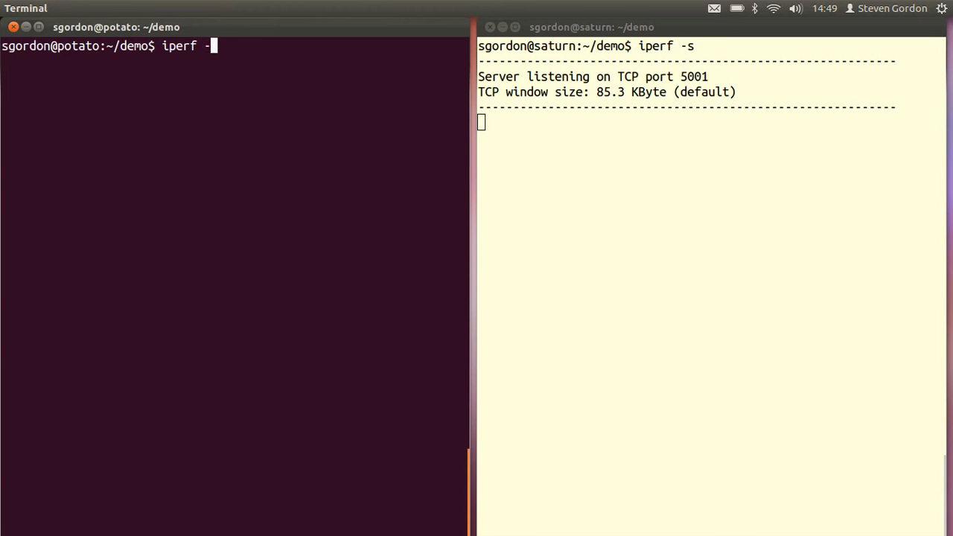
text(c)
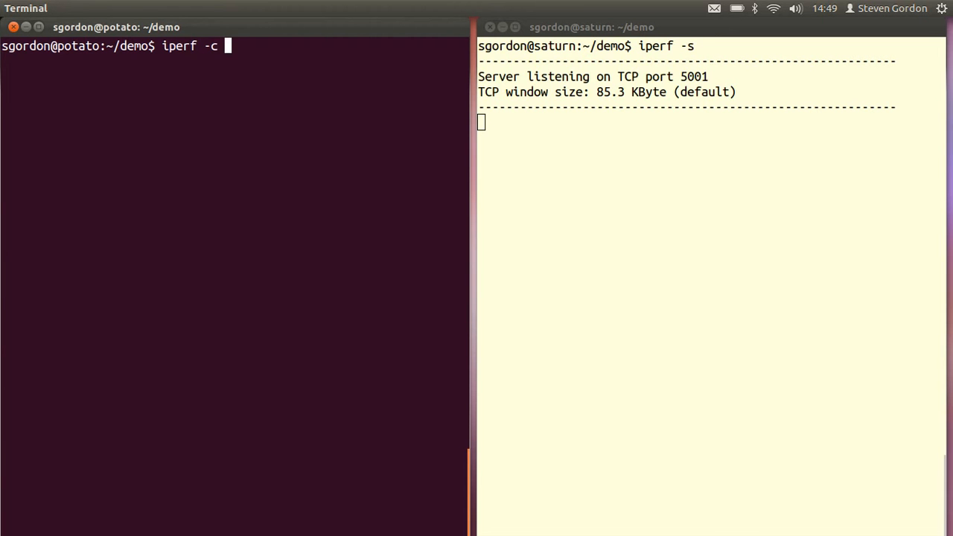
text(192.)
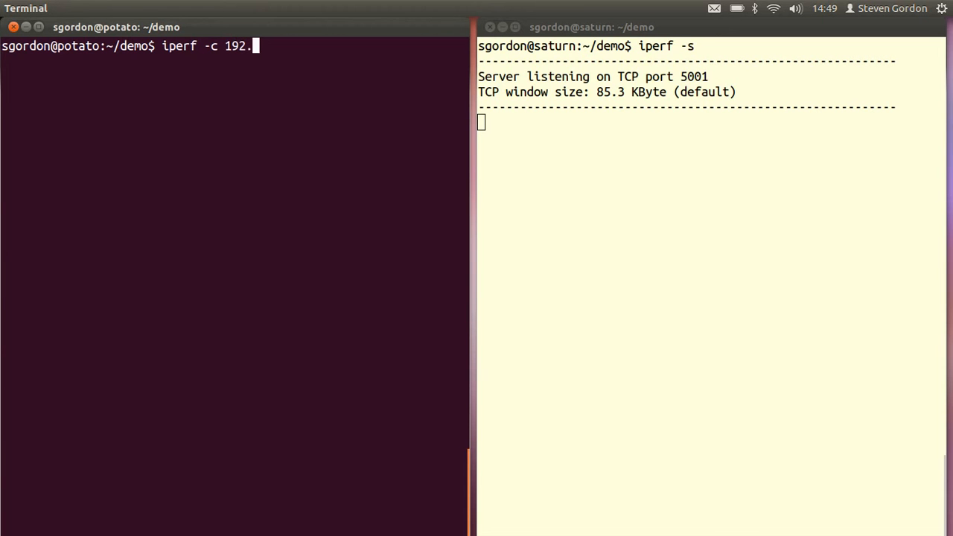
text(168.)
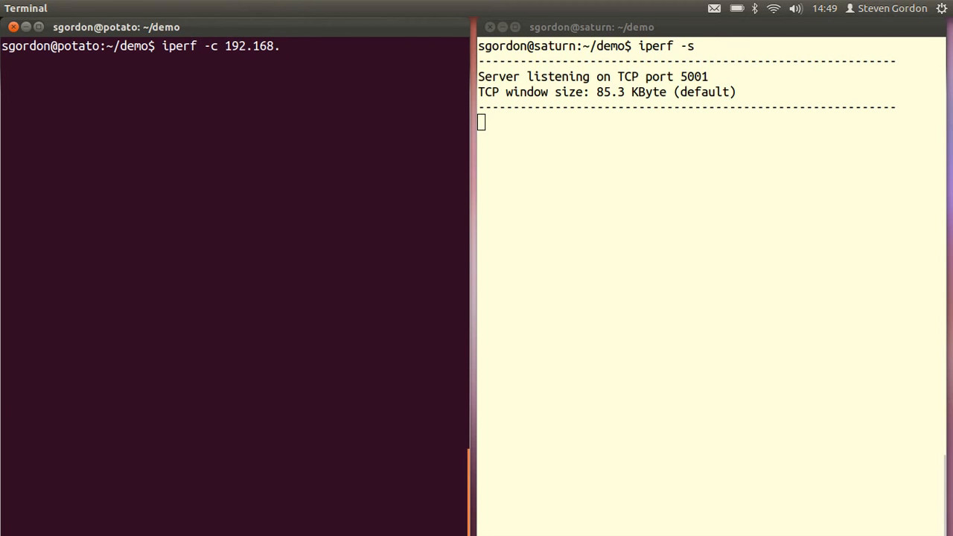
text(1.)
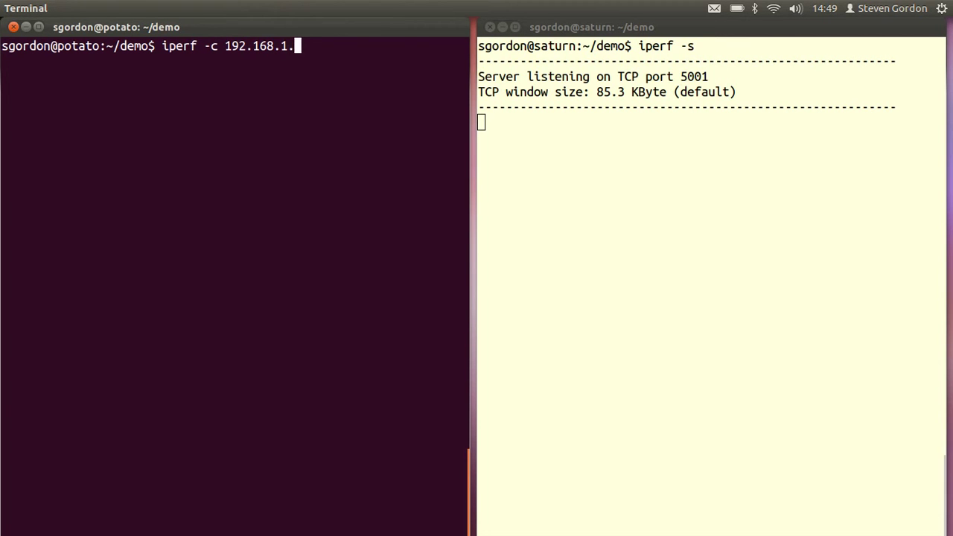
text(14)
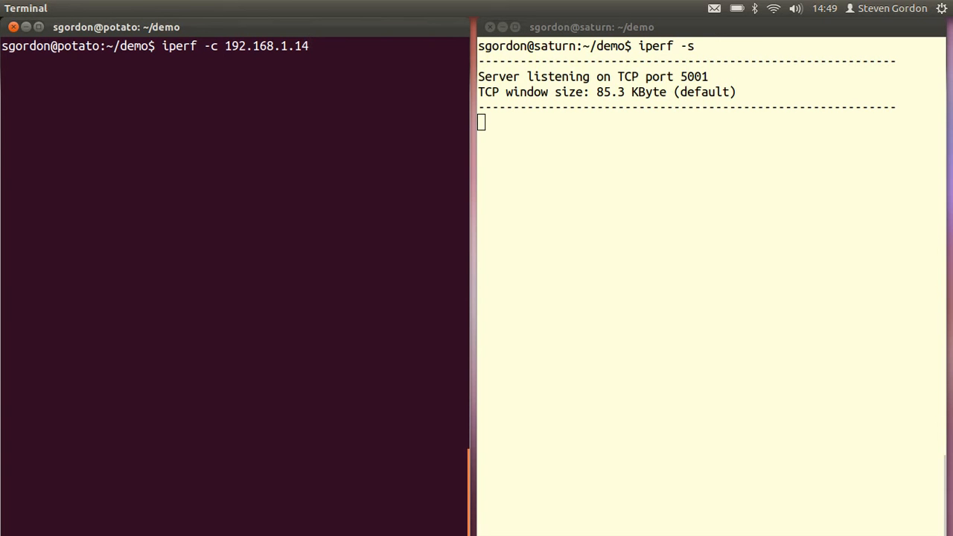
- Run the TCP test to saturn, reporting 17.0 MBytes at about 14.2 Mbits/sec
key(Return)
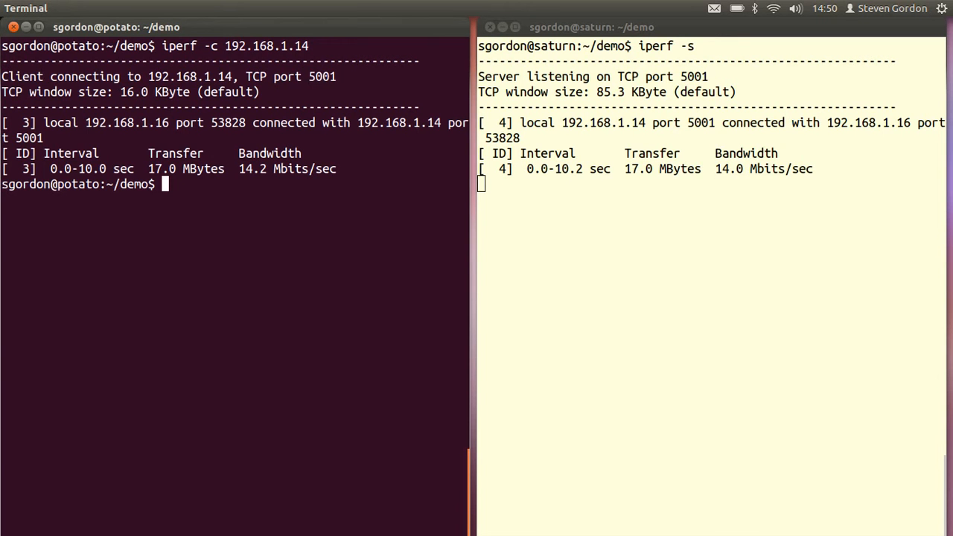
mouse_move(271, 125)
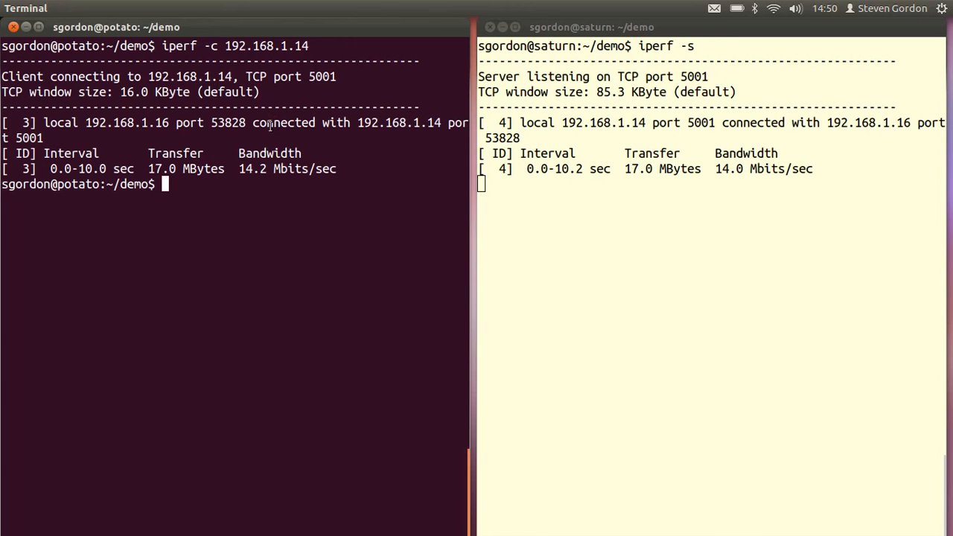
mouse_move(562, 220)
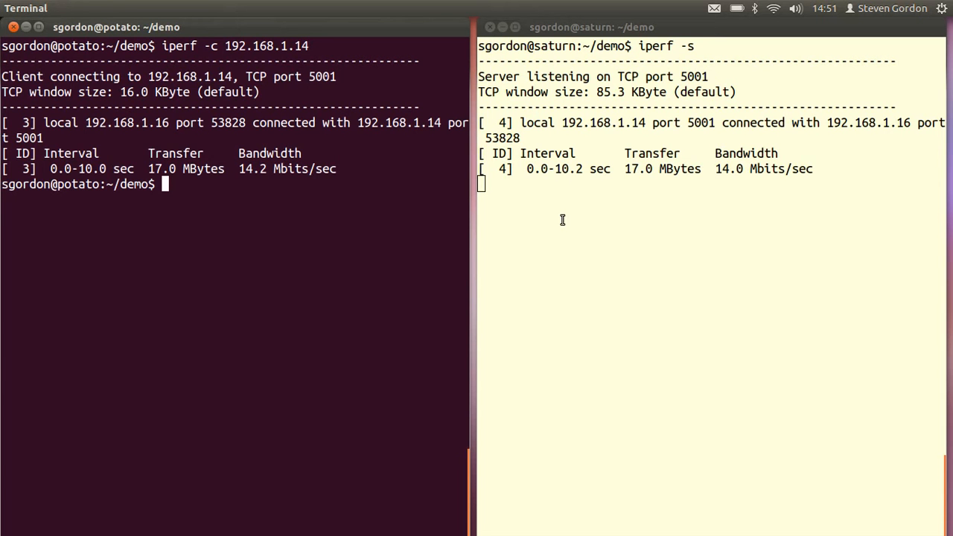
mouse_move(363, 216)
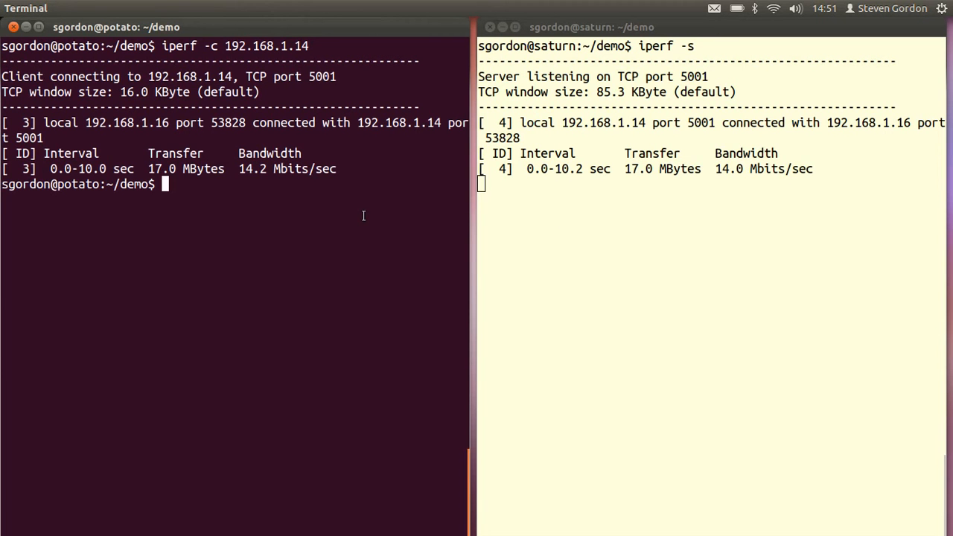
- Run a 20-second TCP test (iperf -c 192.168.1.14 -t 20), reaching 43.5 MBytes at 18.1 Mbits/sec
text(iperf -c 192.168.1.14)
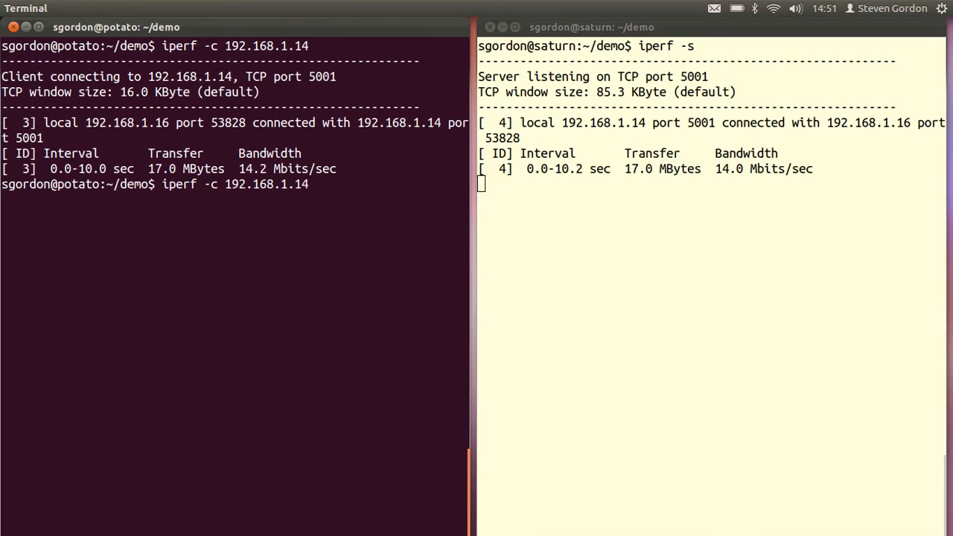
text(-t)
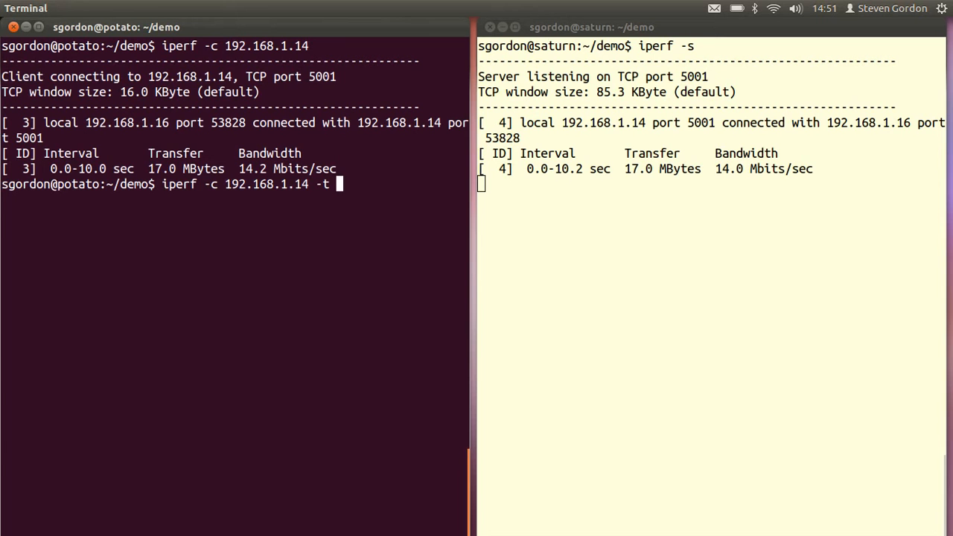
text(20)
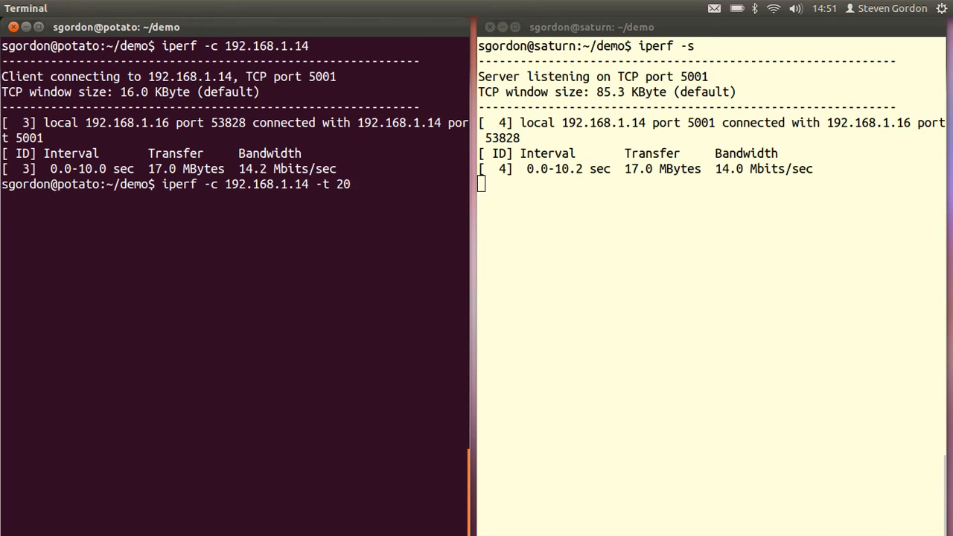
key(Return)
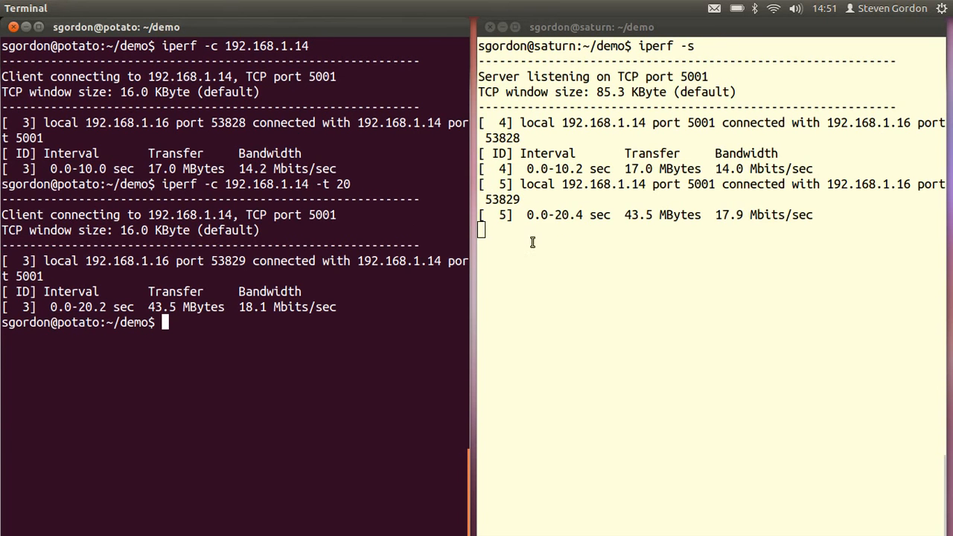
mouse_move(560, 247)
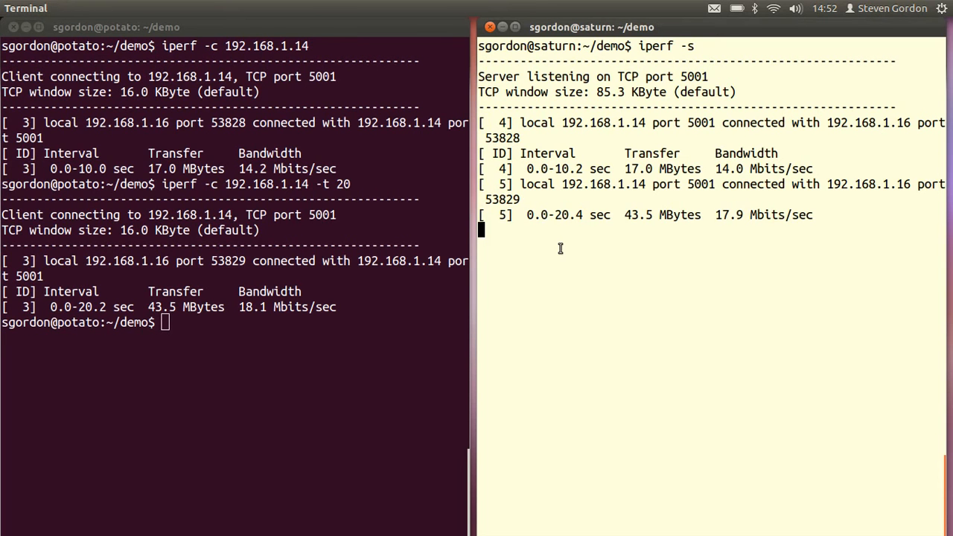
mouse_move(586, 247)
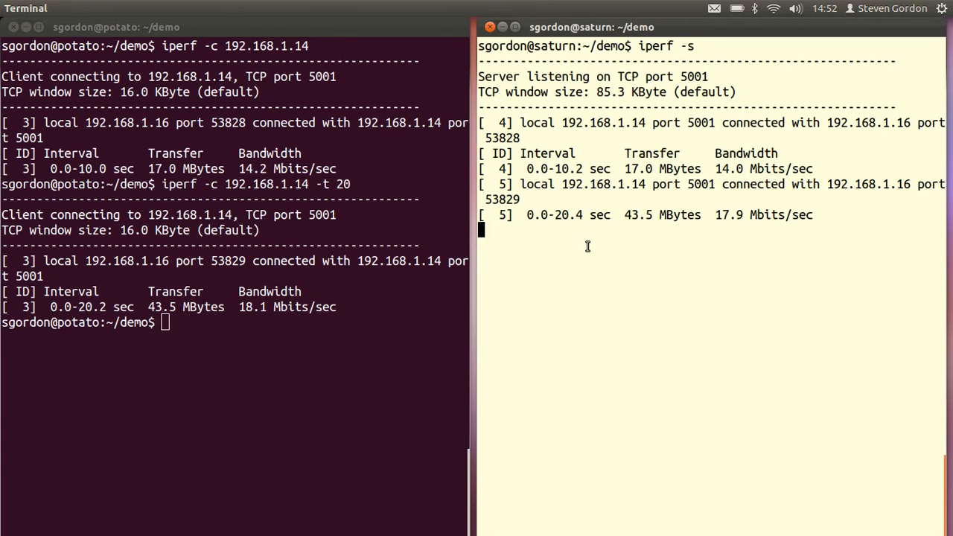
- Stop the TCP server and start a UDP iperf server (iperf -s -u) on port 5001
key(ctrl+c)
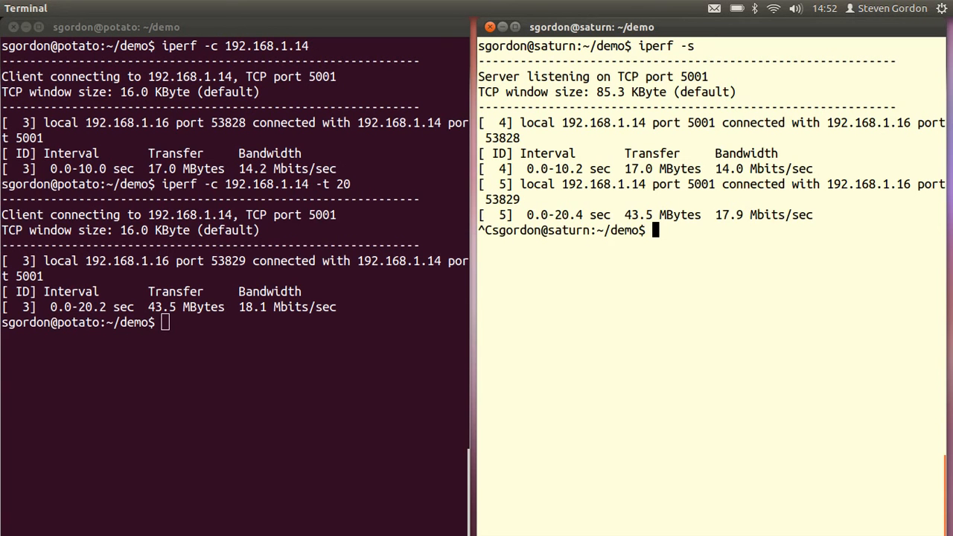
text(iperf -s)
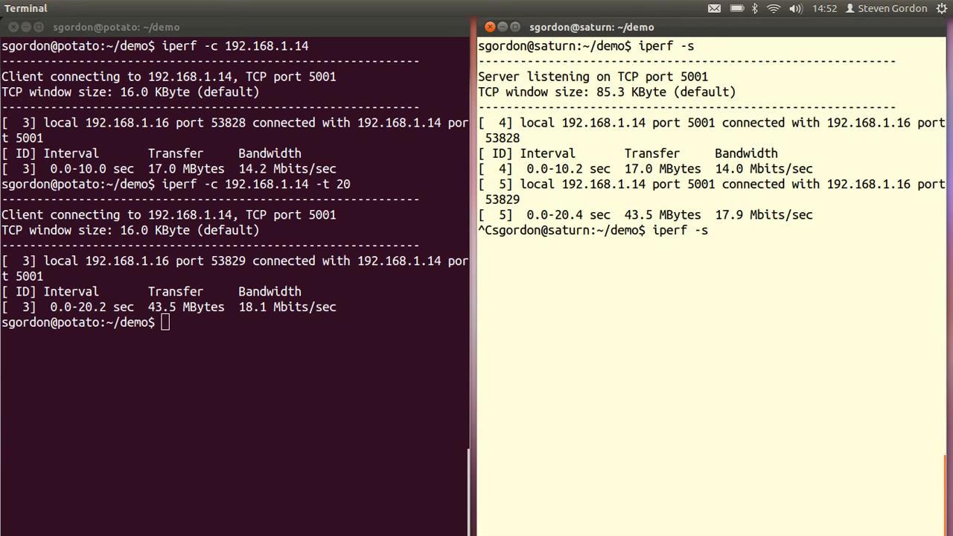
text(-u)
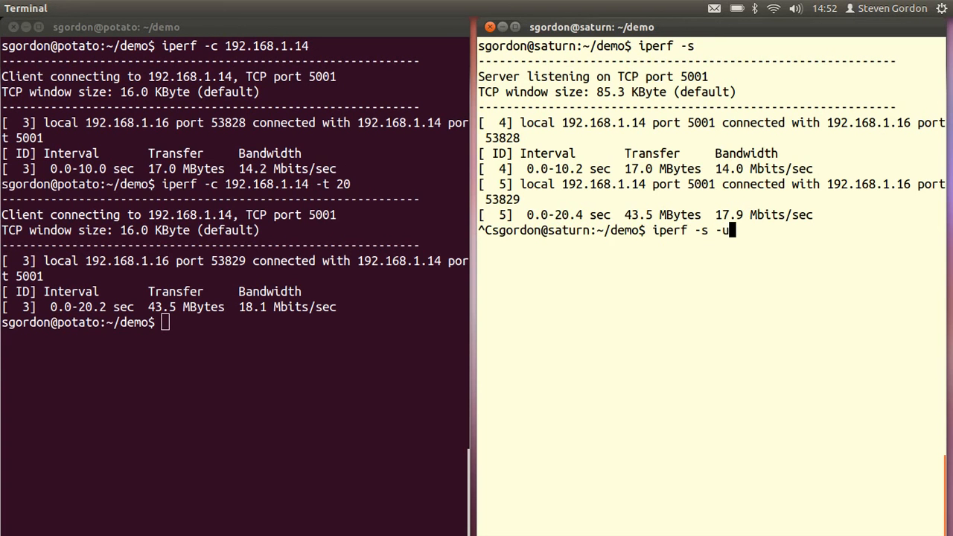
key(Return)
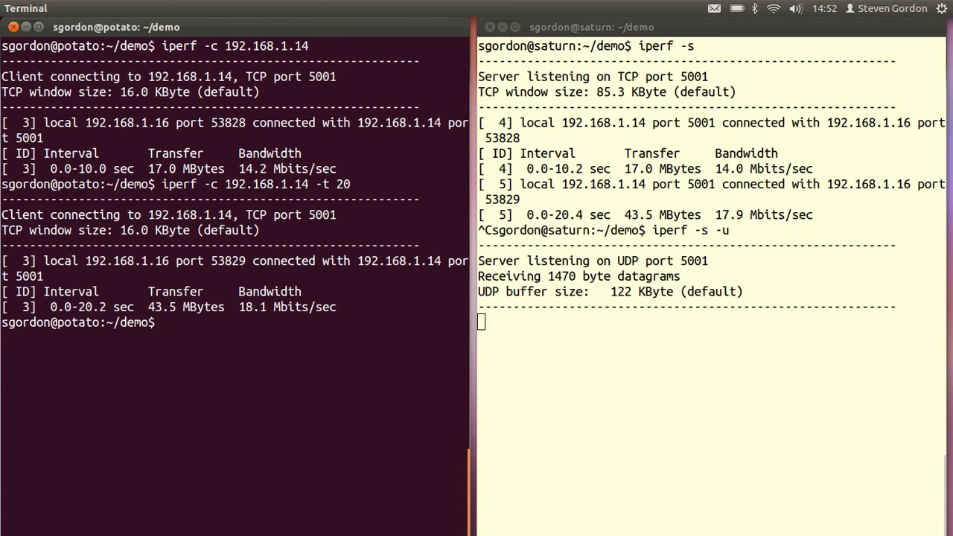
- Launch a UDP client test at 2M bandwidth to 192.168.1.14 (iperf -c ... -u -b 2M)
text(iperf -c 192.168.1.14)
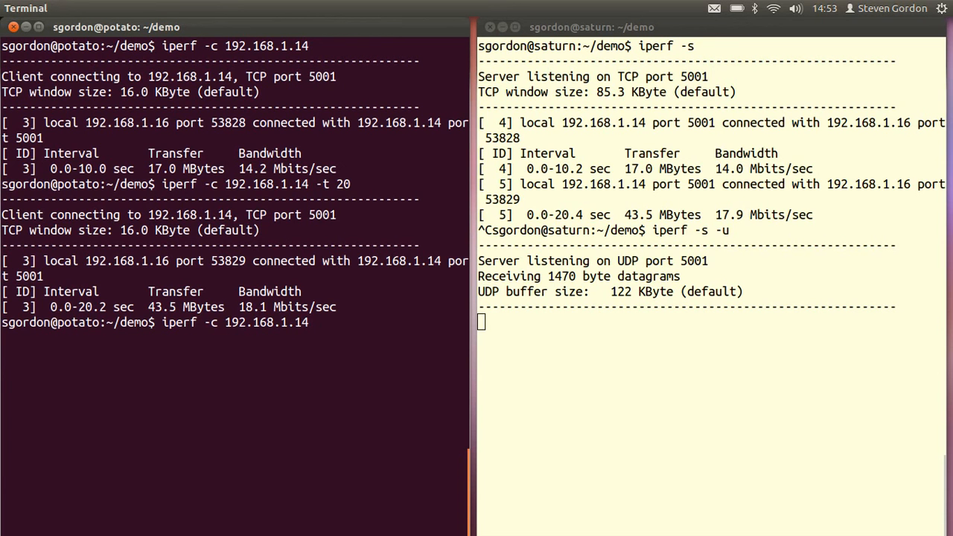
text(-)
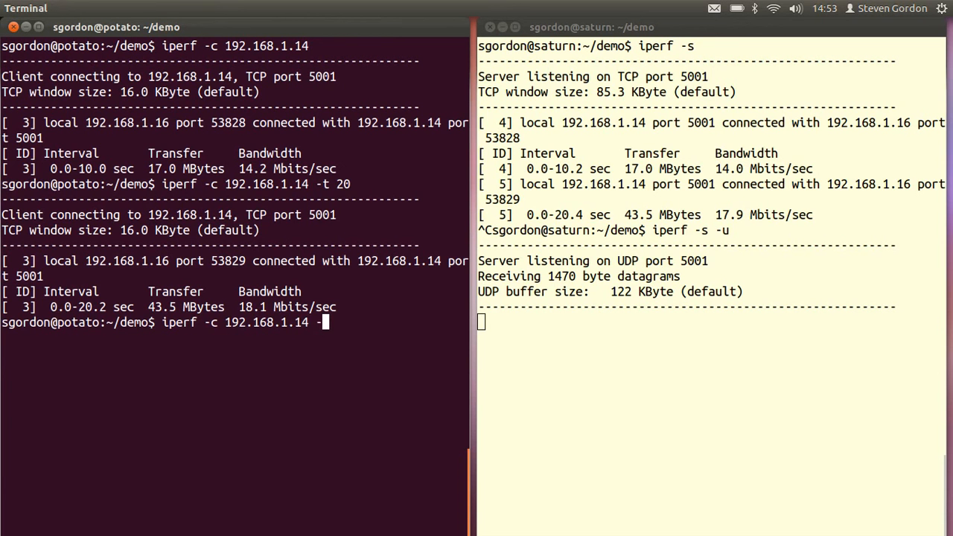
text(u)
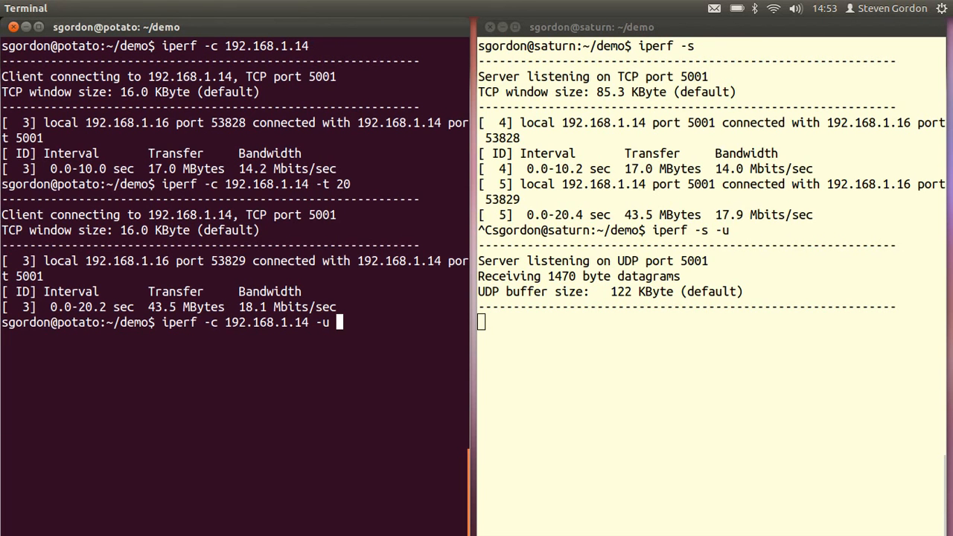
text(-)
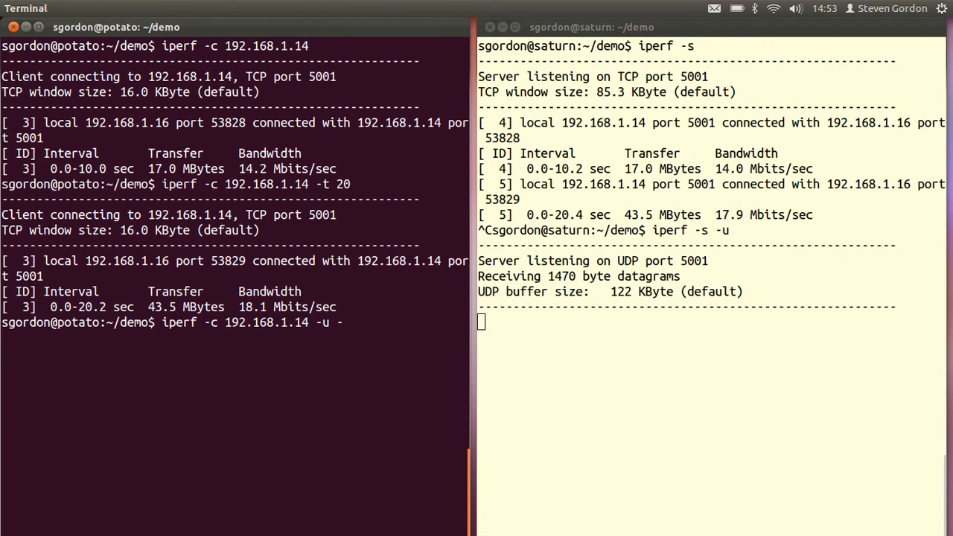
text(b)
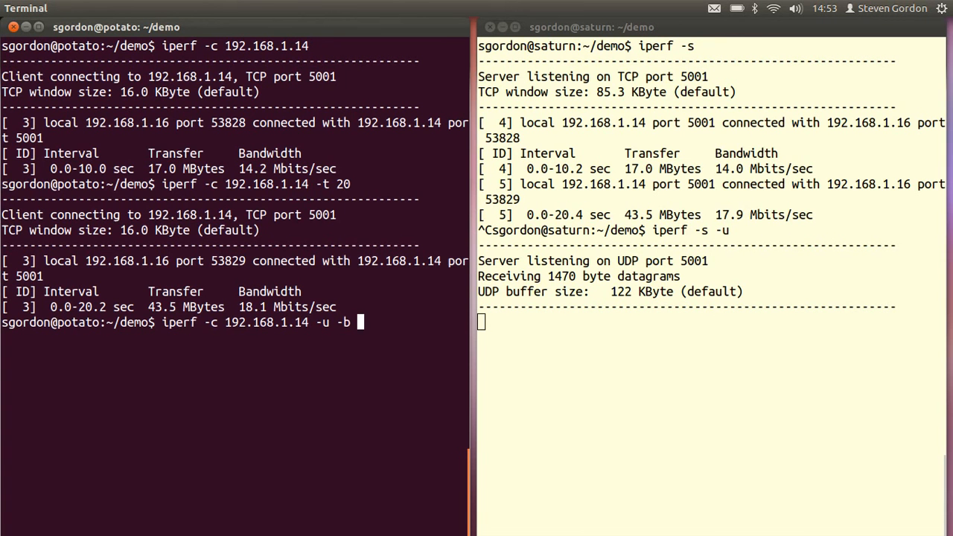
text(2M)
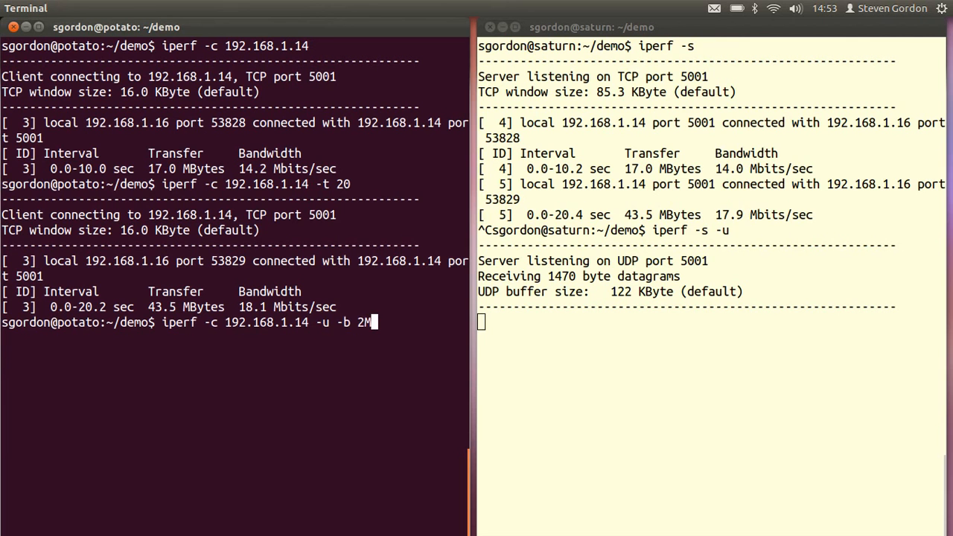
key(Return)
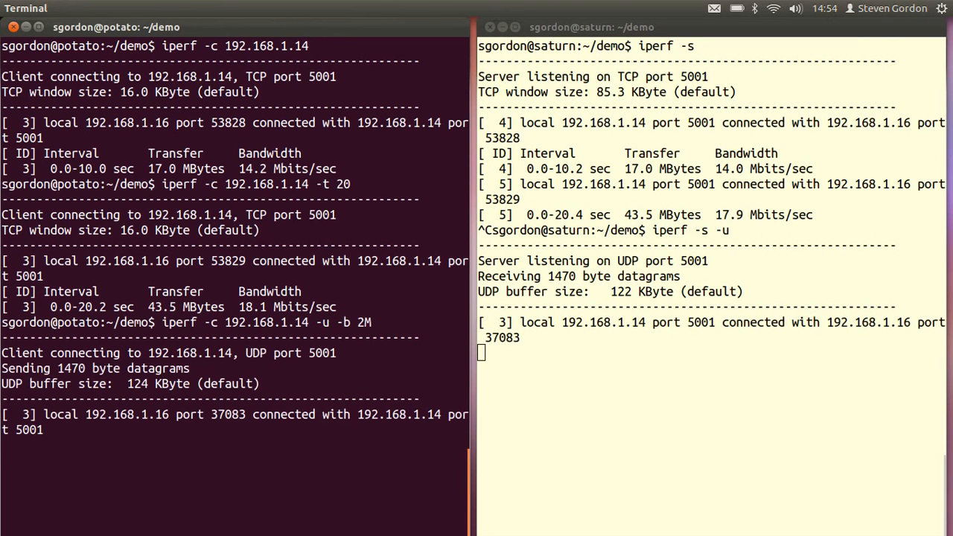